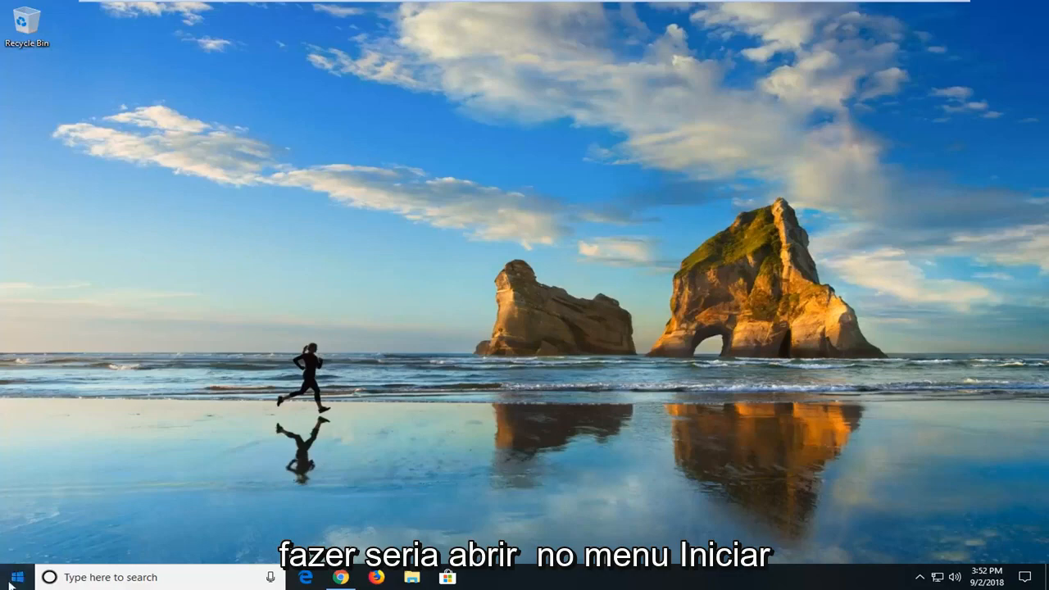
- Search the Start menu for 'control' and launch Control Panel
left_click(15, 577)
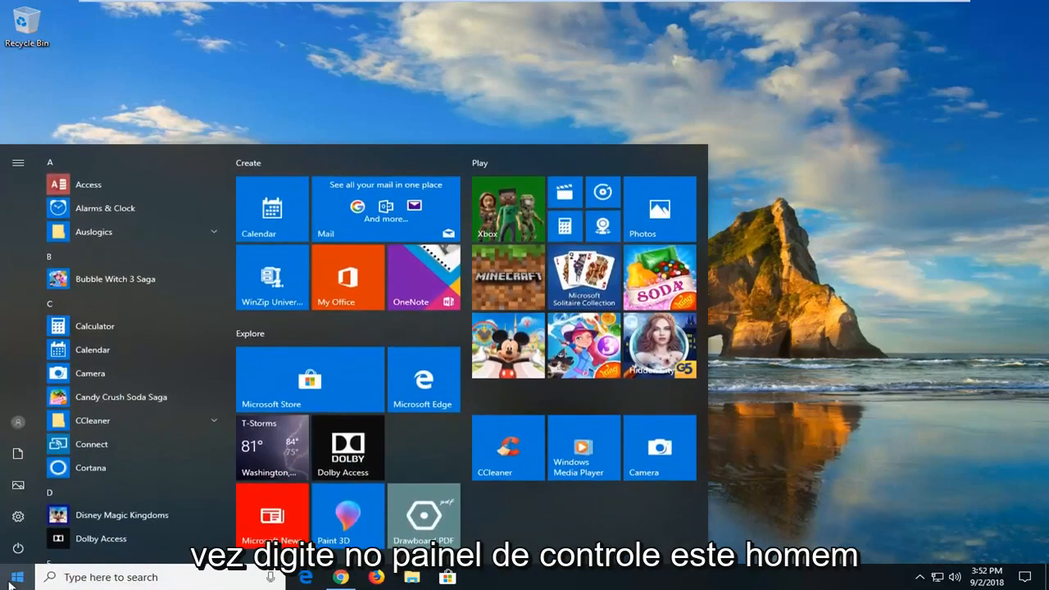
type("control panel")
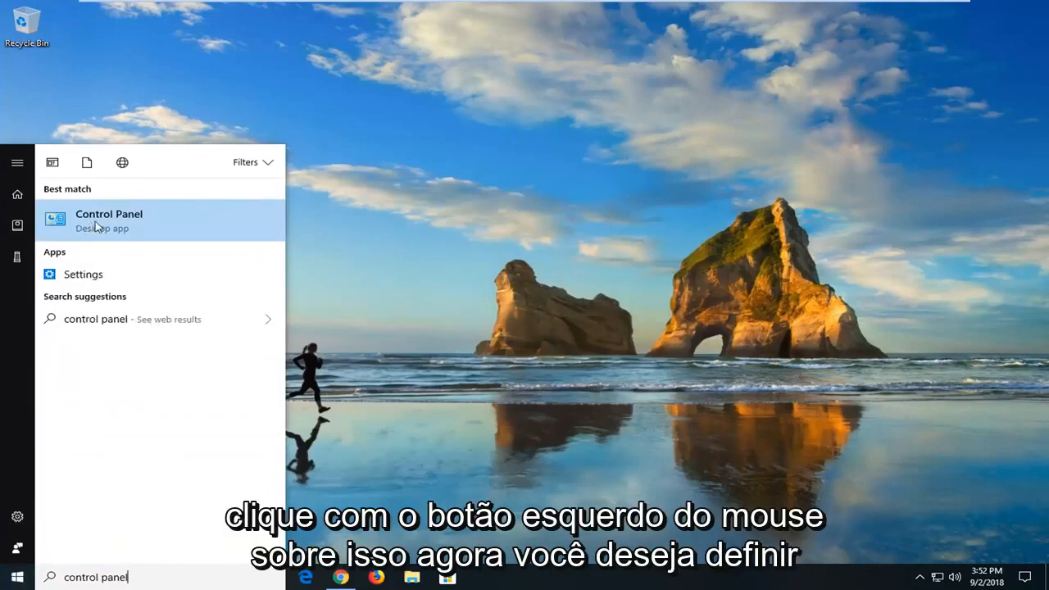
left_click(109, 220)
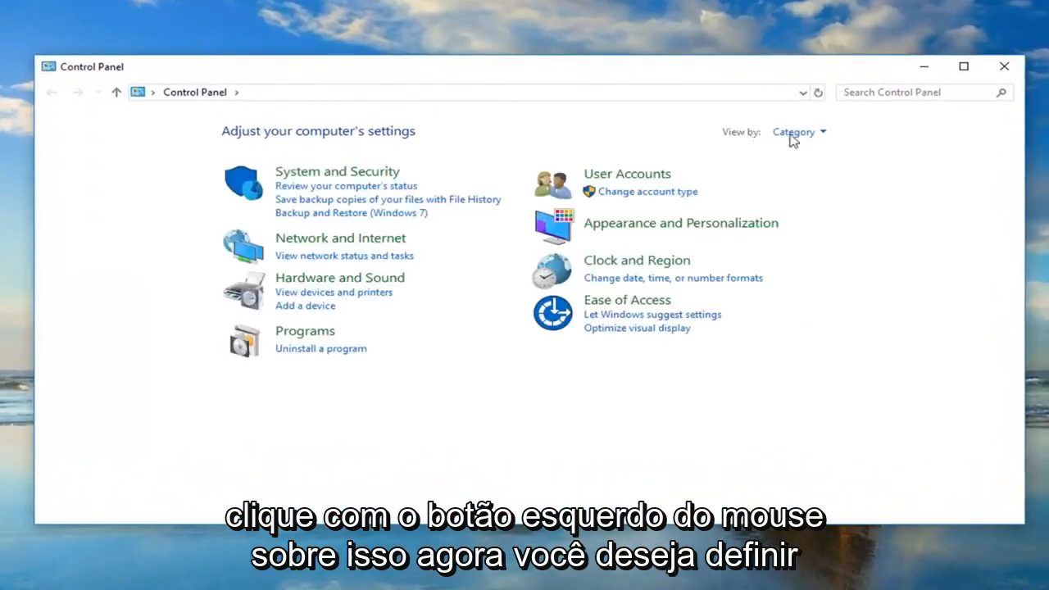
- Switch Control Panel to Large icons view and open Power Options
left_click(797, 132)
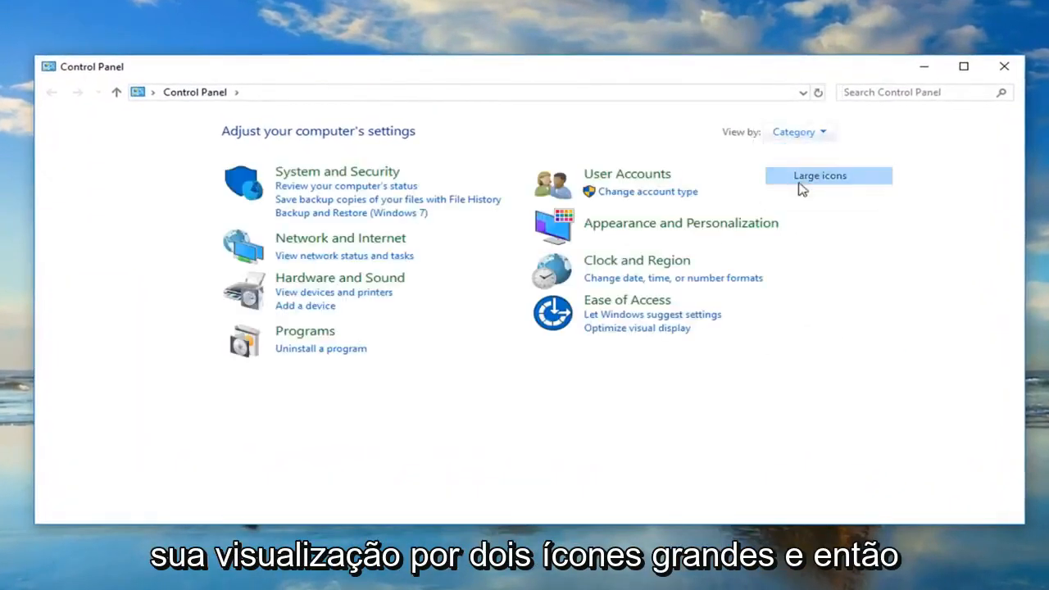
left_click(820, 175)
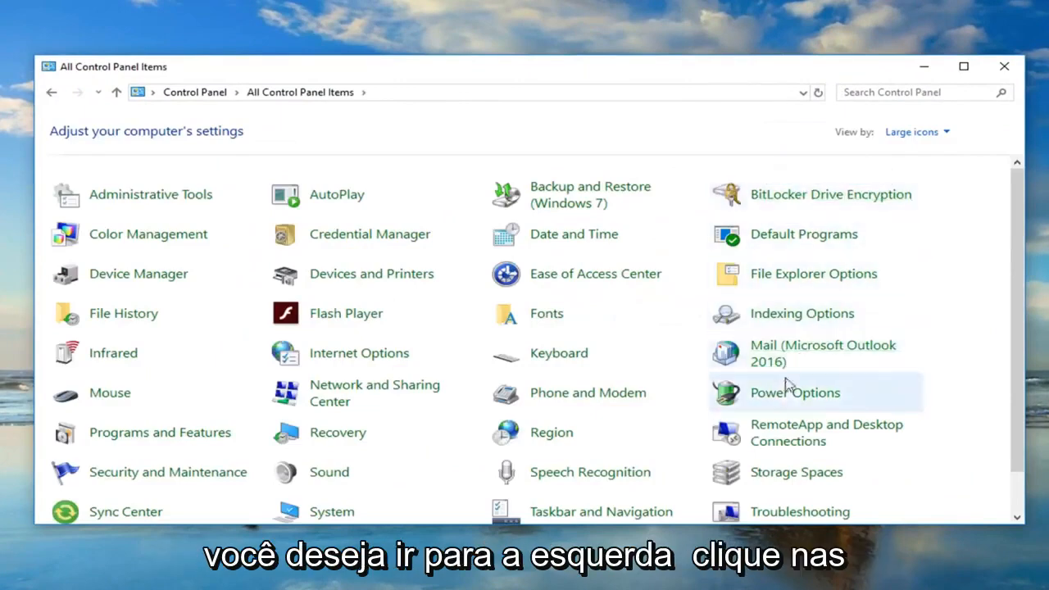
mouse_move(785, 400)
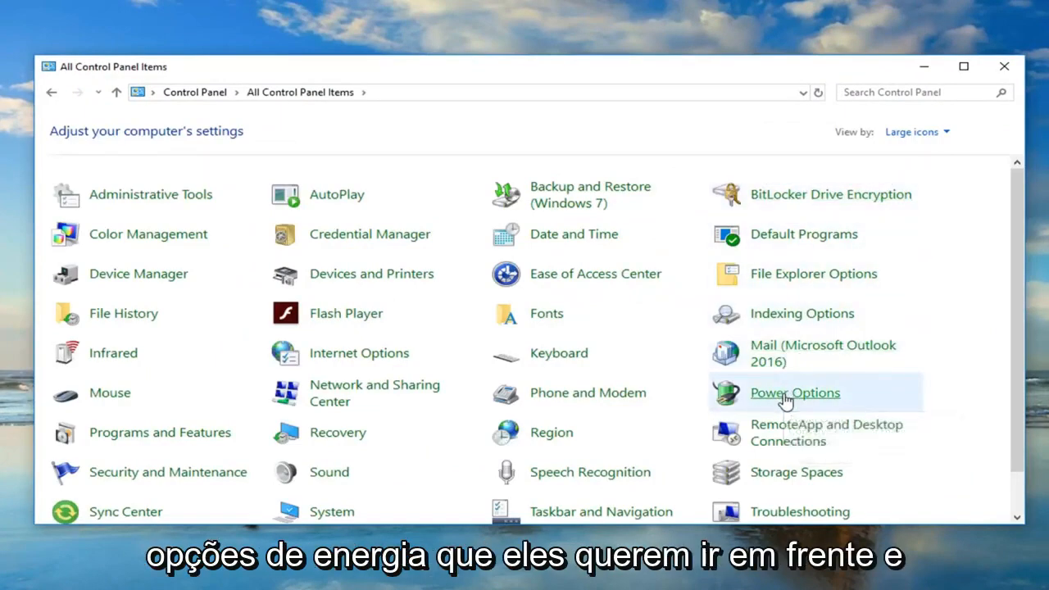
left_click(794, 392)
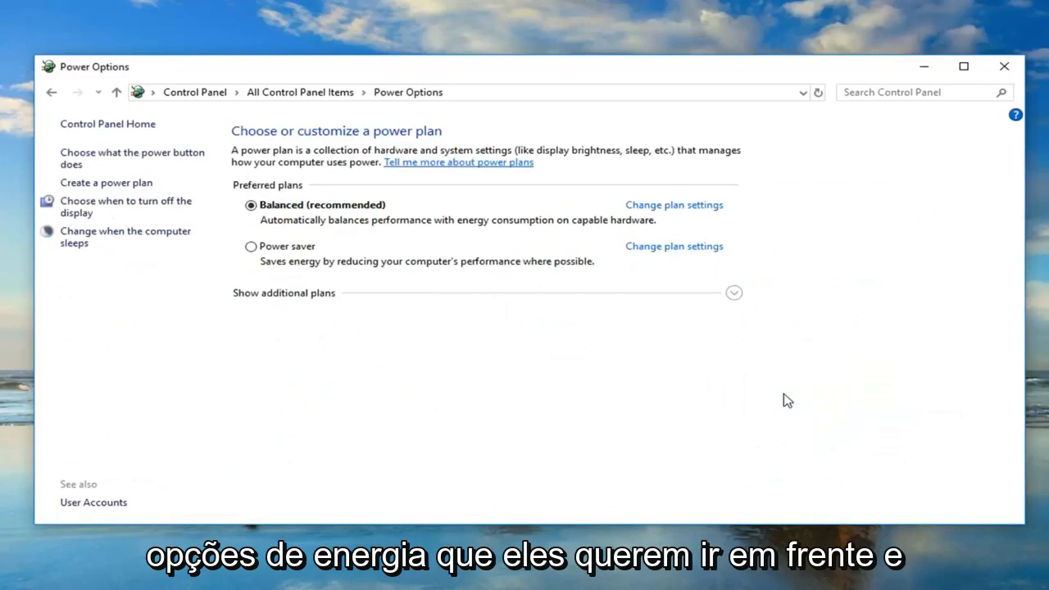
mouse_move(695, 215)
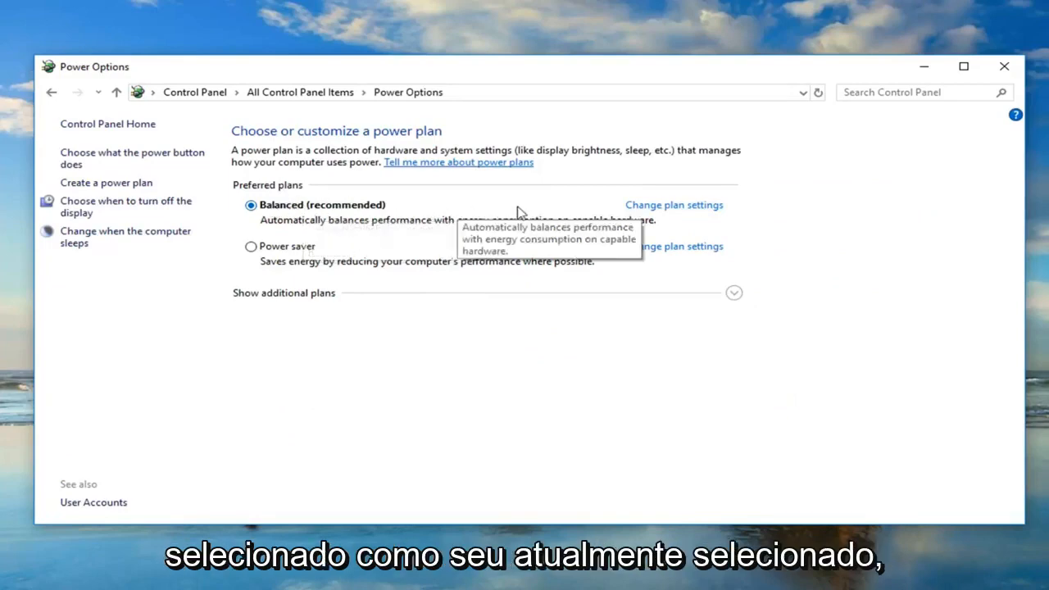
mouse_move(652, 212)
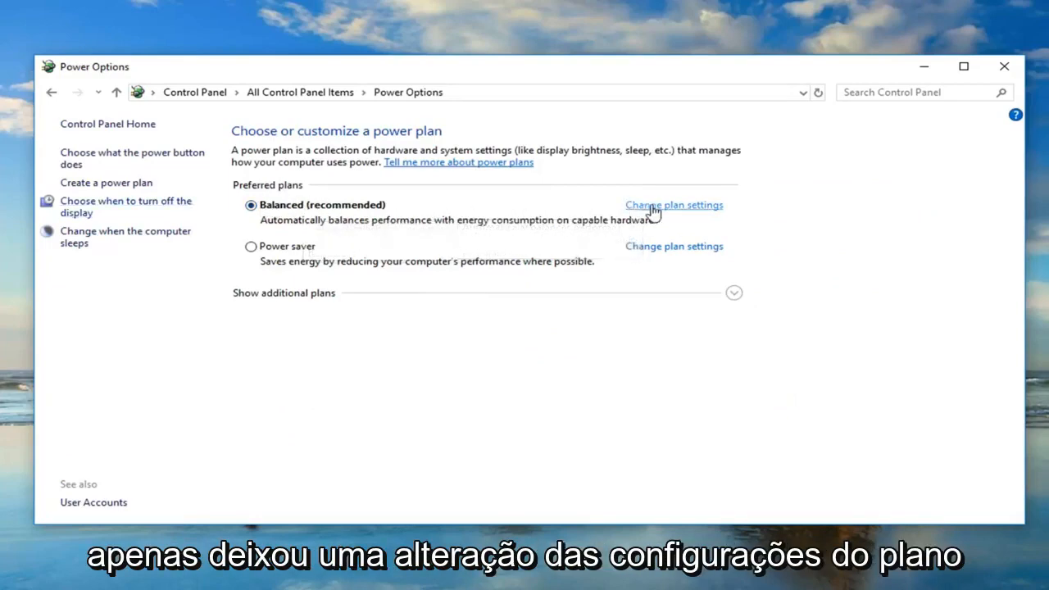
- Open the Balanced plan's settings, then its advanced power settings dialog
left_click(674, 205)
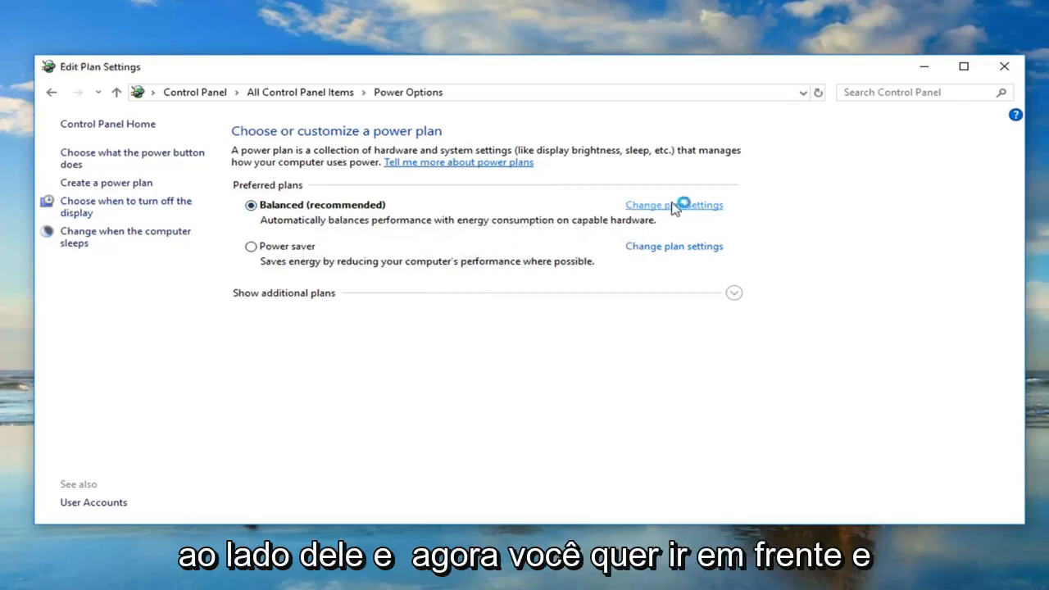
left_click(674, 205)
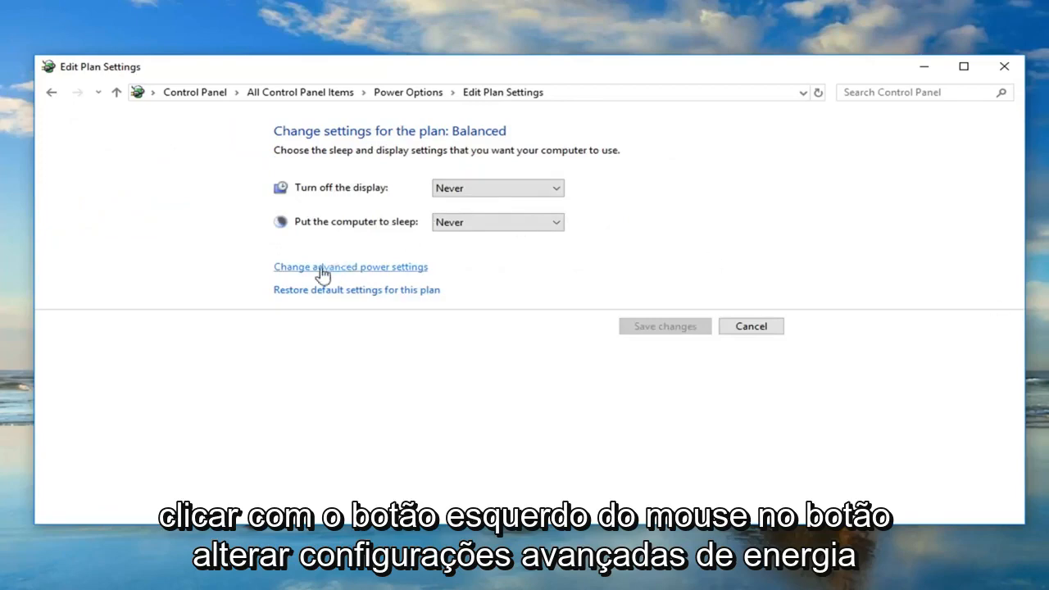
left_click(350, 266)
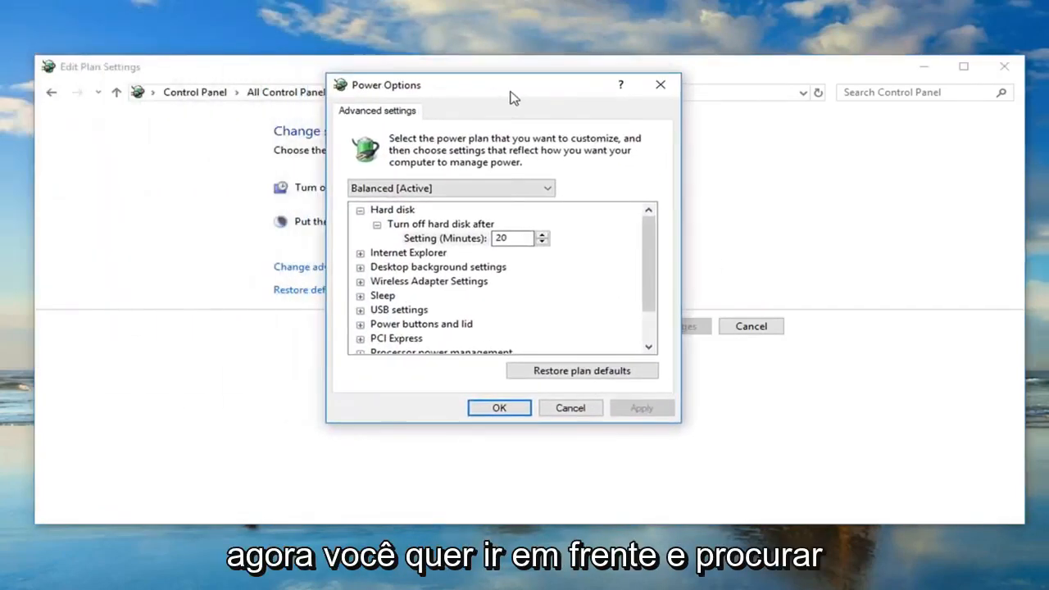
mouse_move(434, 221)
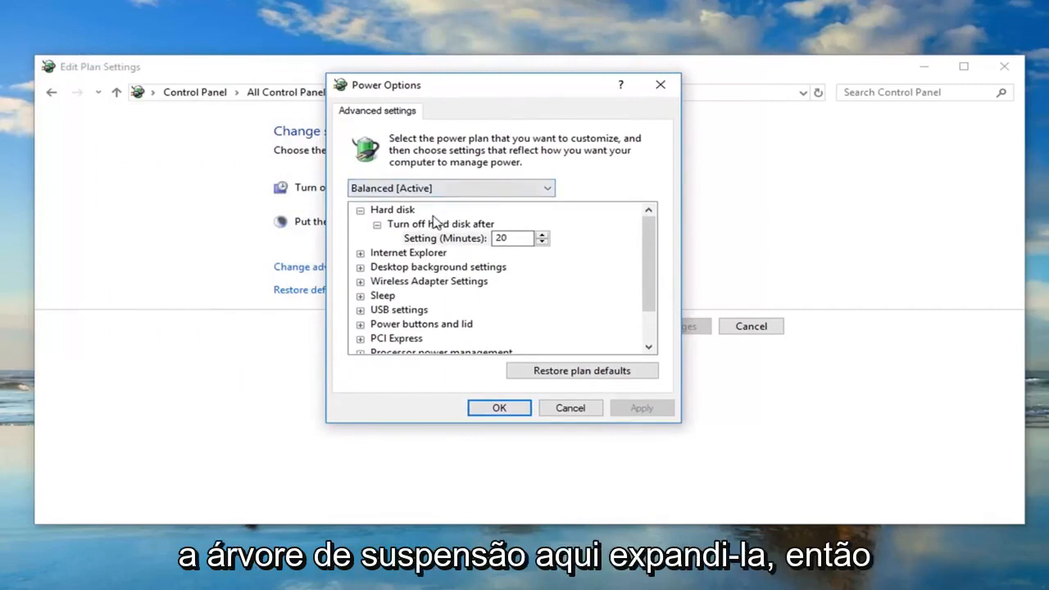
- Expand Sleep and the Allow wake timers setting in advanced power settings
left_click(382, 295)
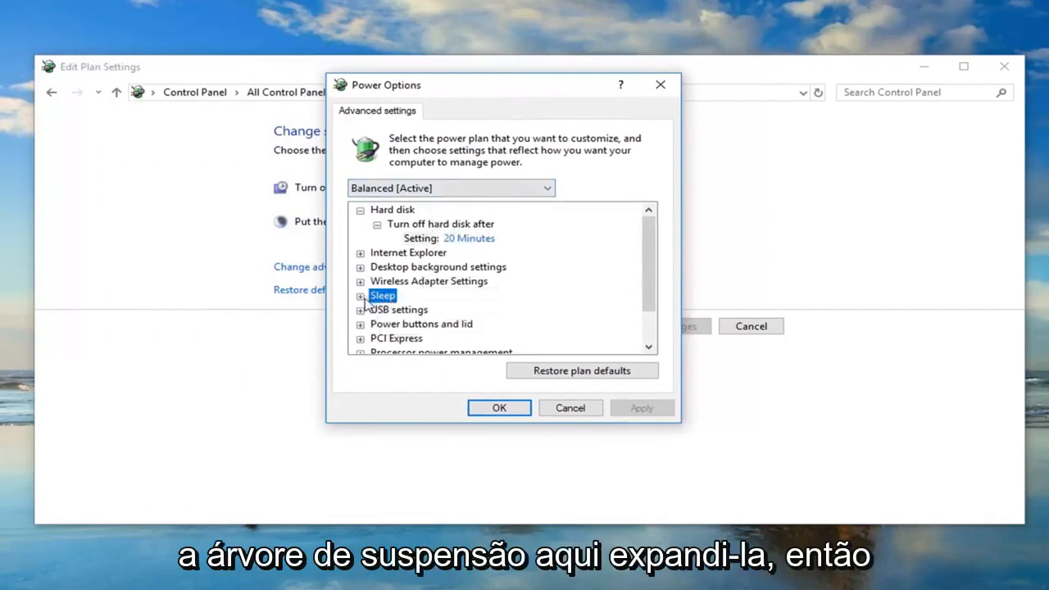
left_click(359, 295)
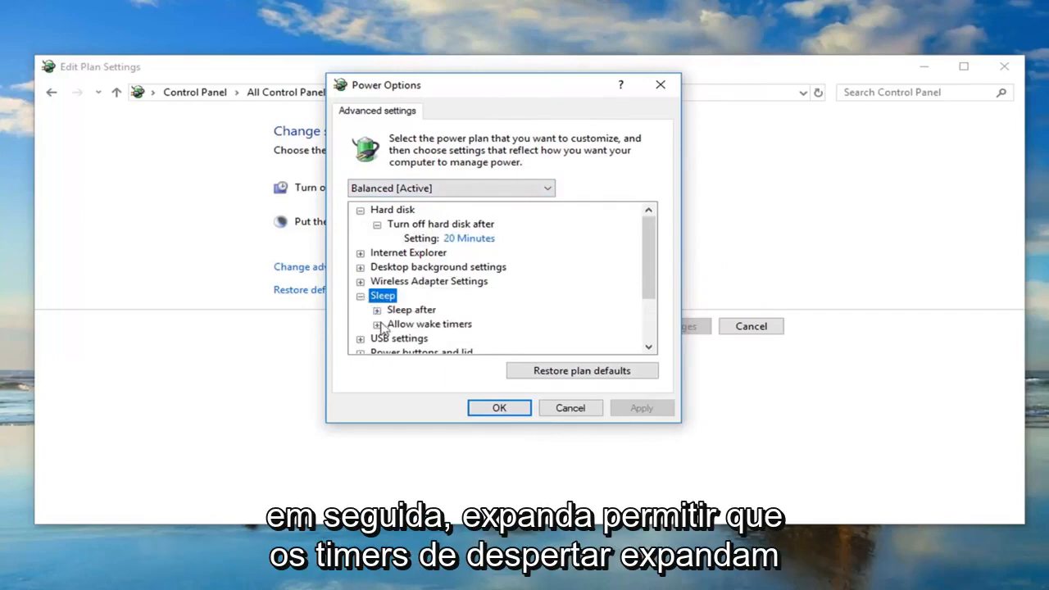
left_click(428, 324)
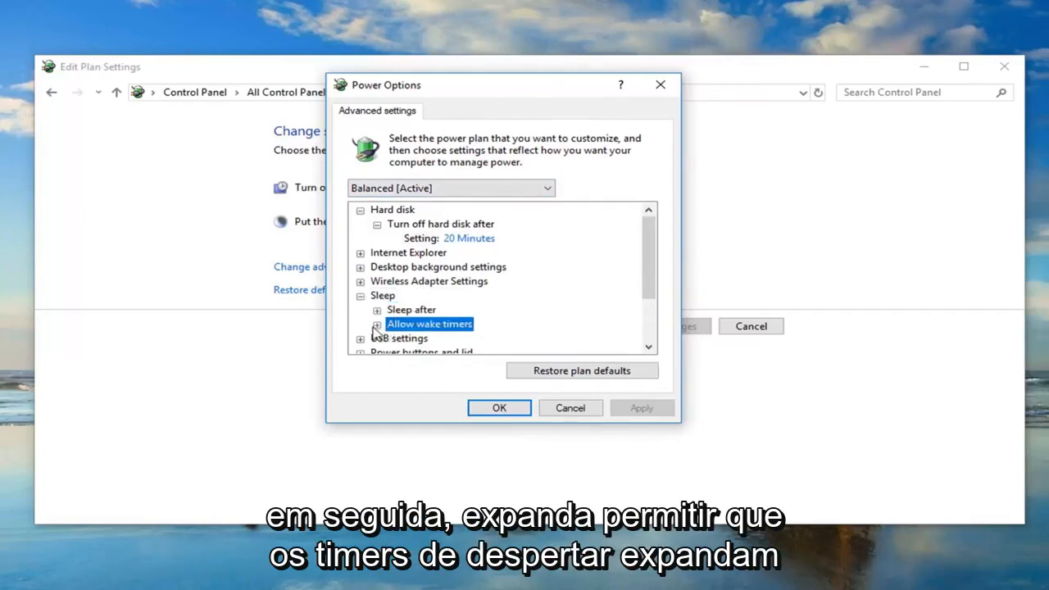
left_click(376, 324)
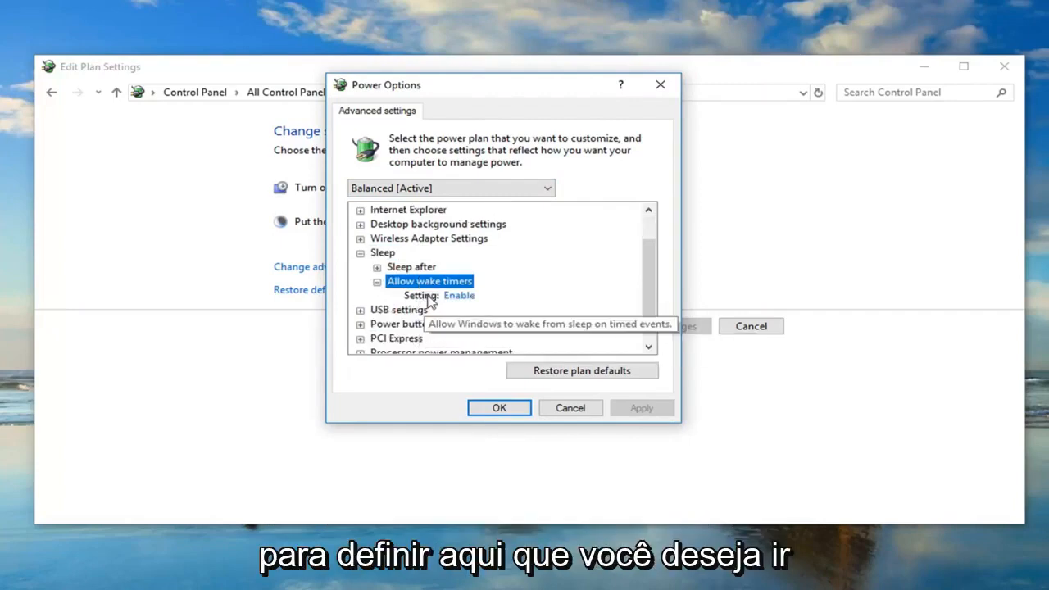
- Set Allow wake timers to Disable and confirm with OK
left_click(463, 295)
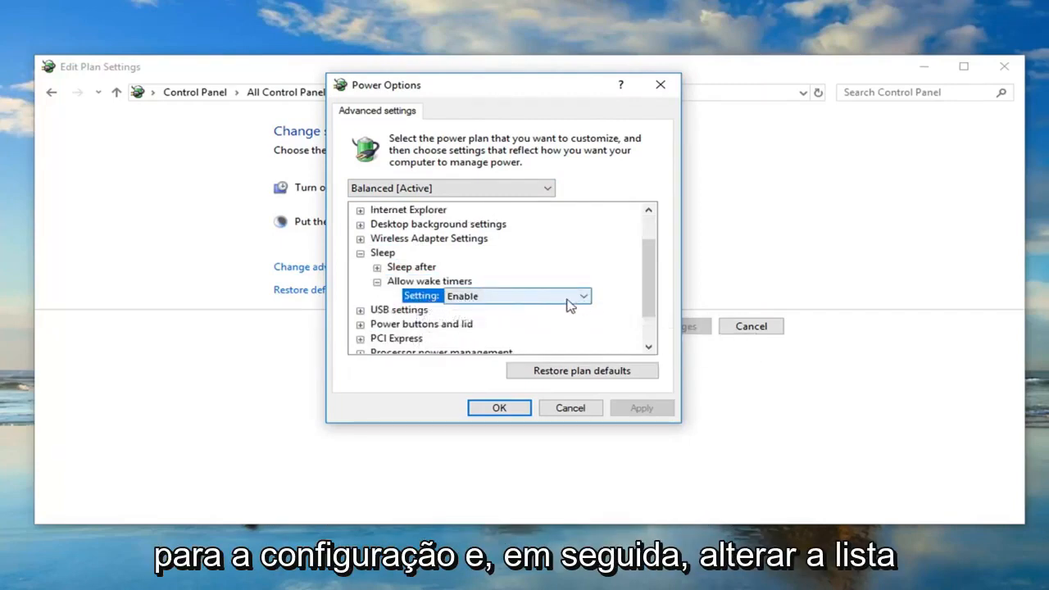
left_click(581, 296)
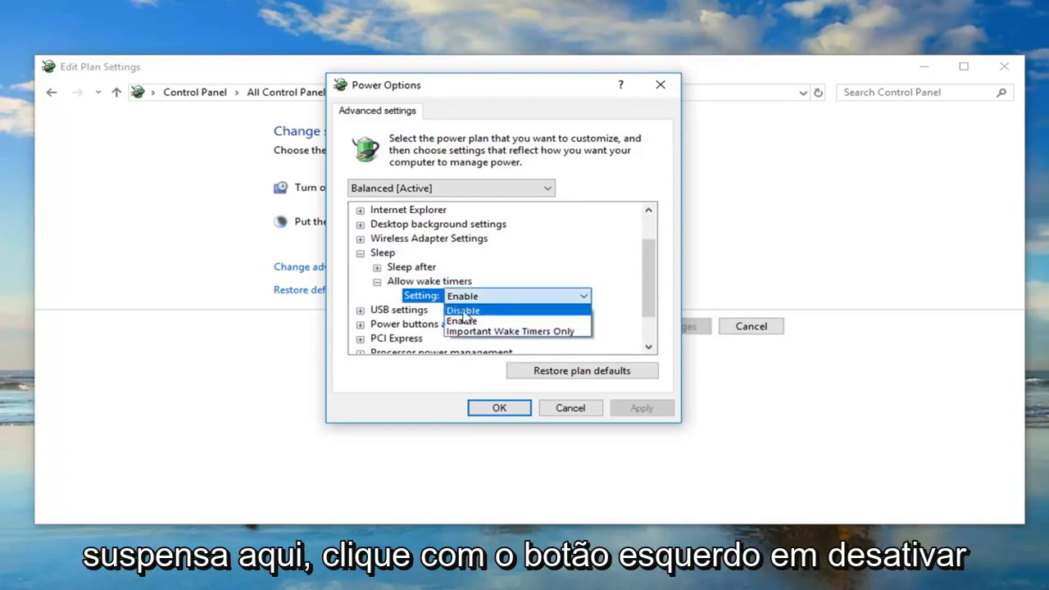
left_click(463, 310)
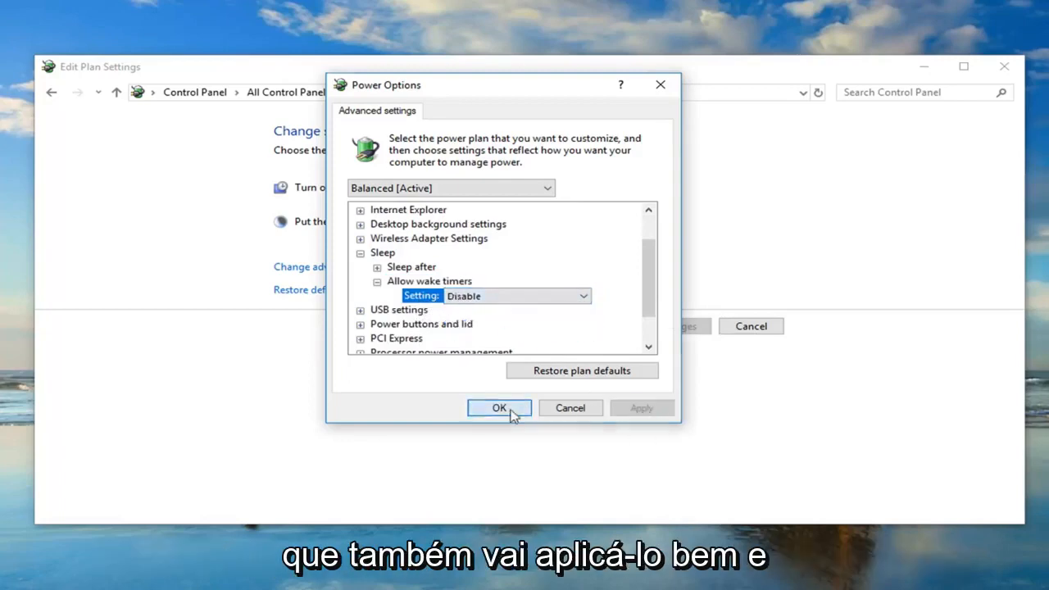
left_click(499, 407)
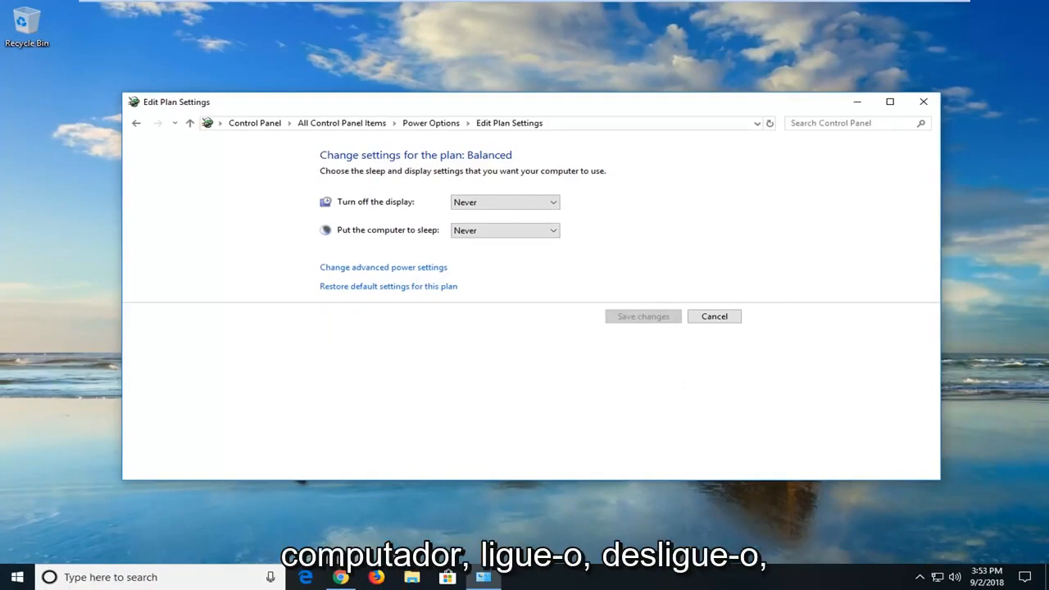
mouse_move(434, 241)
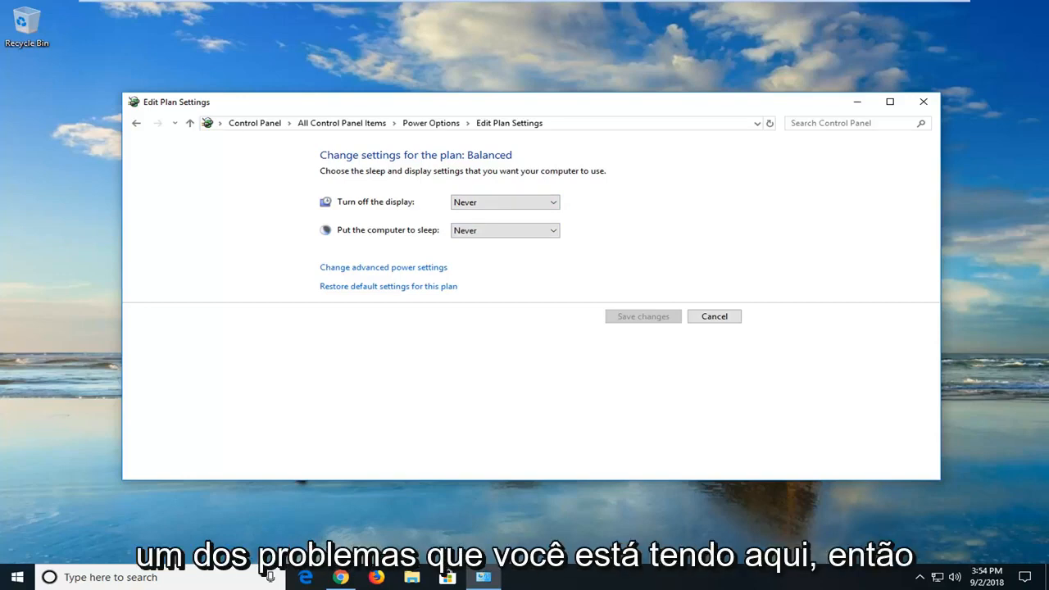
mouse_move(914, 105)
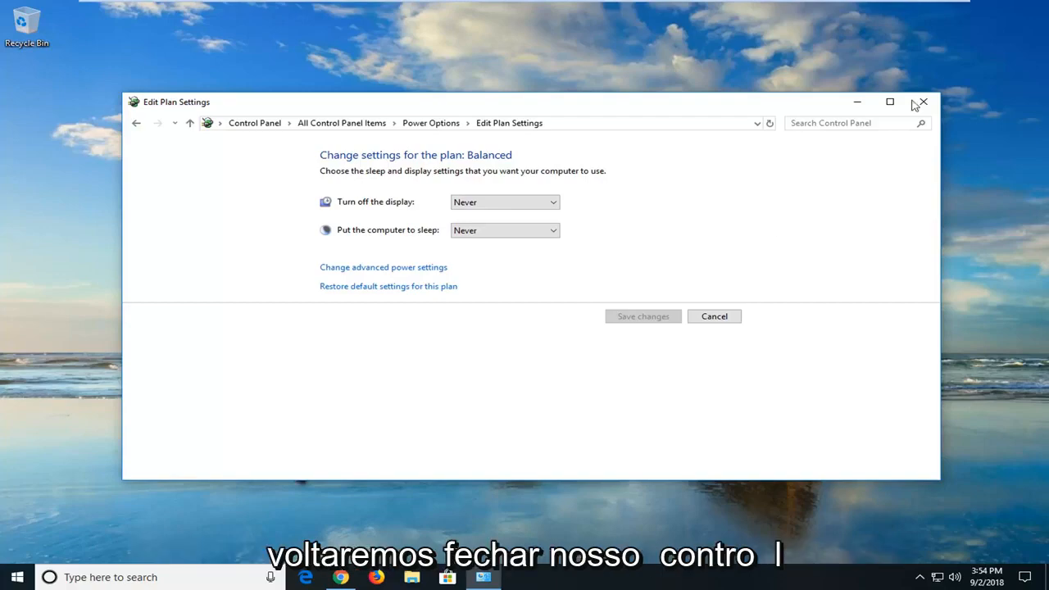
- Search the Start menu for 'system' to reach the System page
left_click(14, 577)
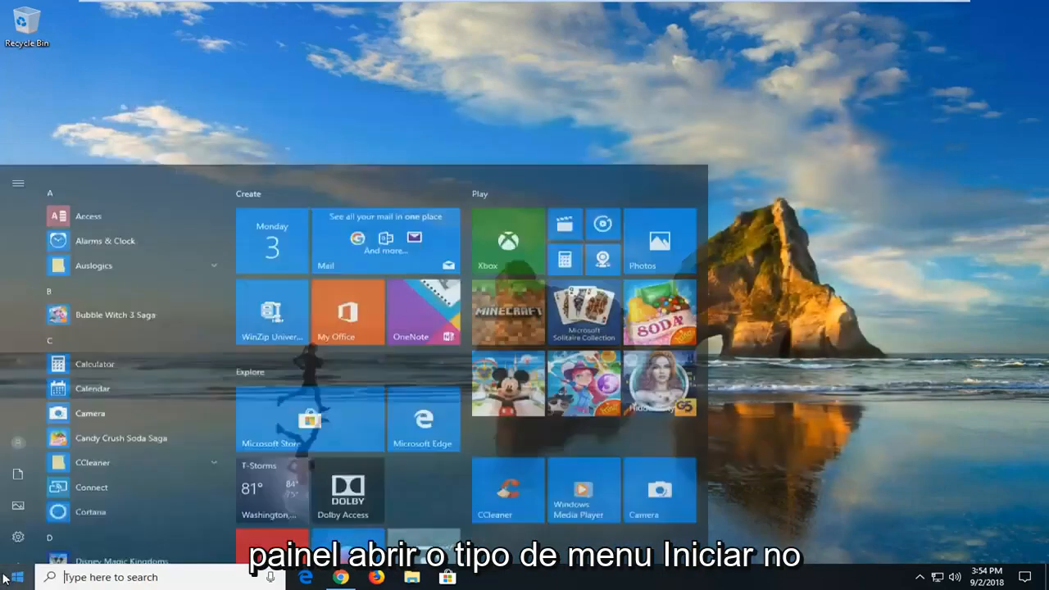
type("system")
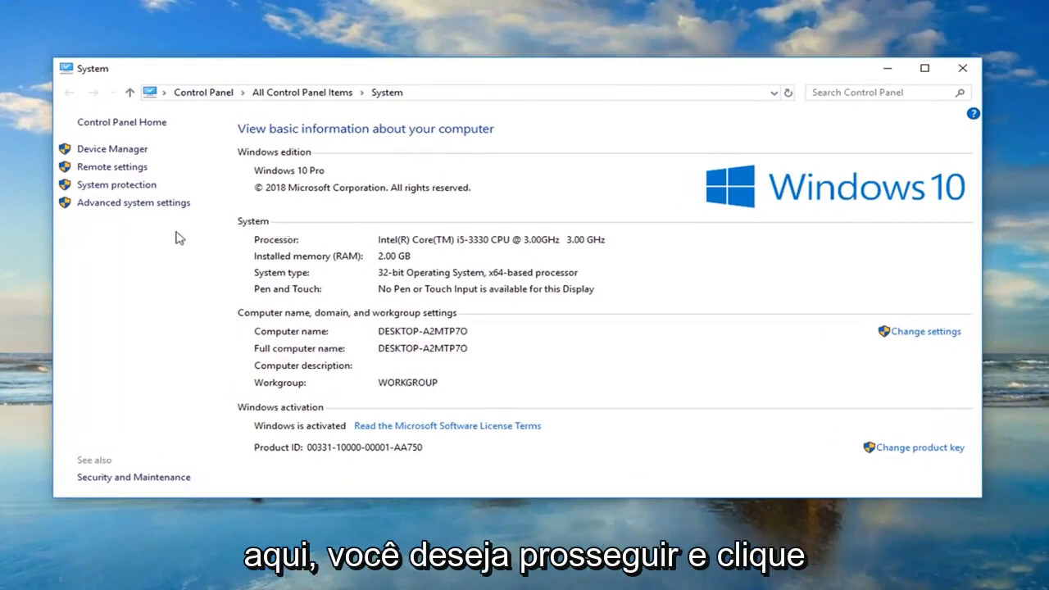
mouse_move(134, 203)
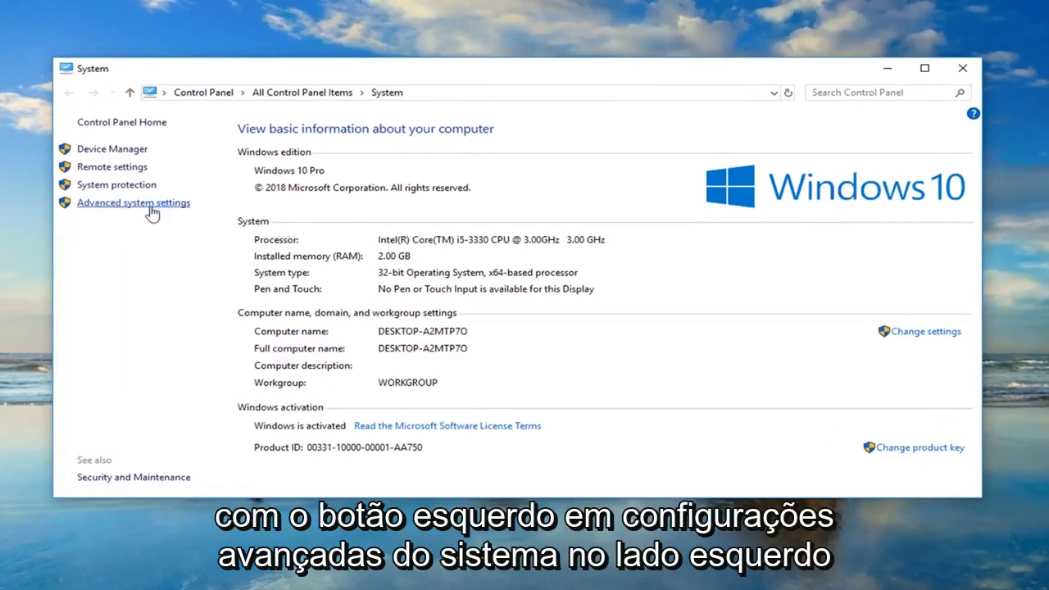
- Open Advanced system settings from the System page's left pane
left_click(134, 202)
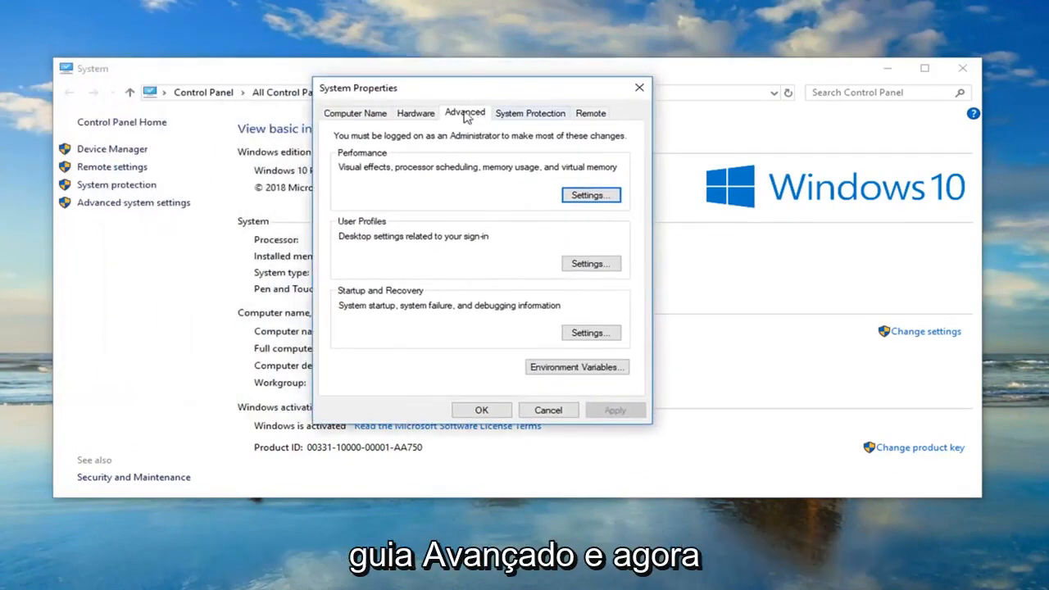
mouse_move(379, 298)
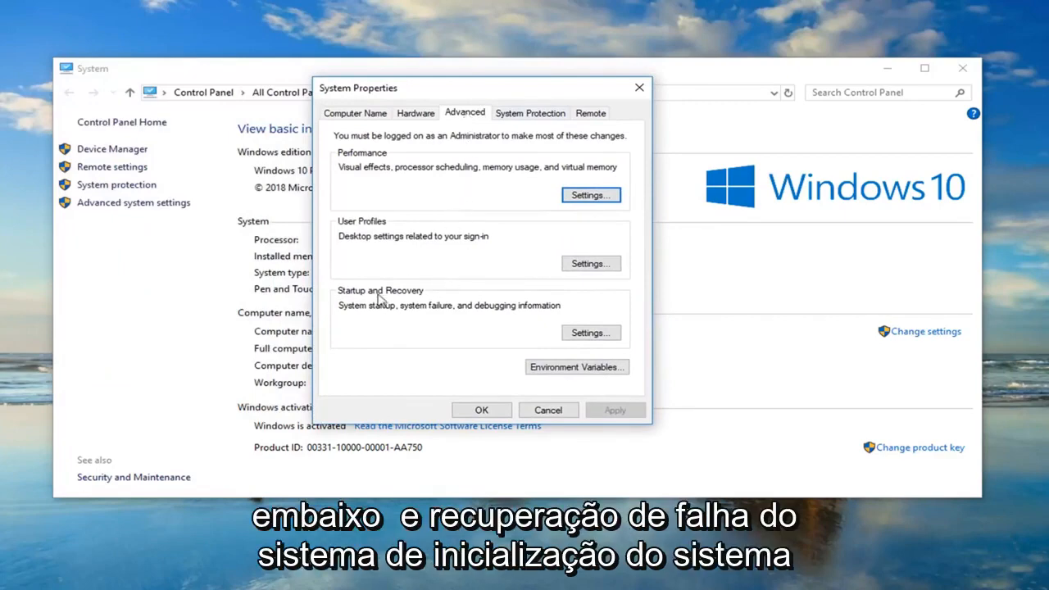
mouse_move(408, 314)
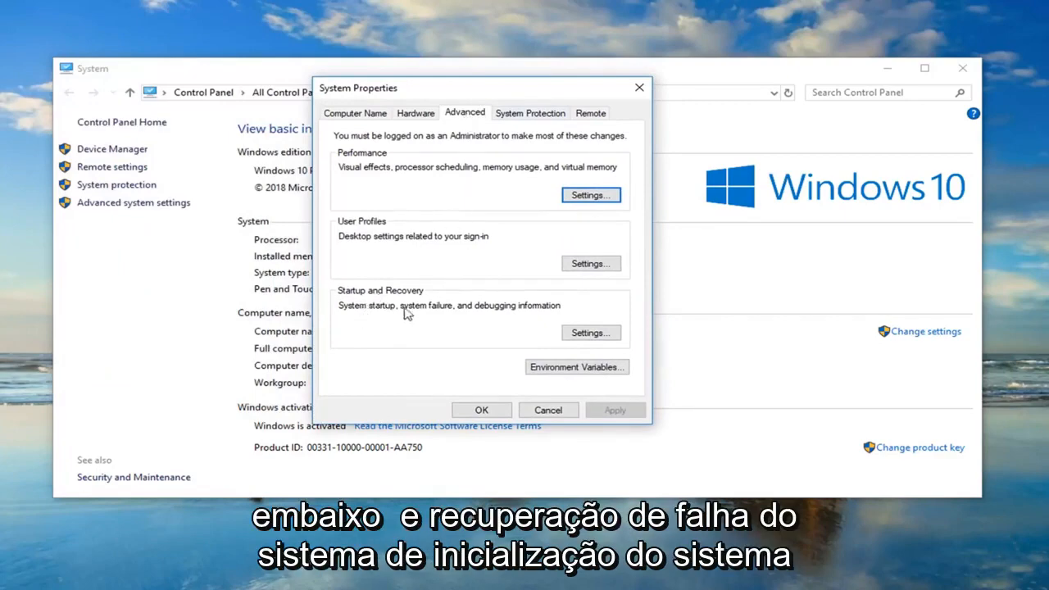
mouse_move(556, 312)
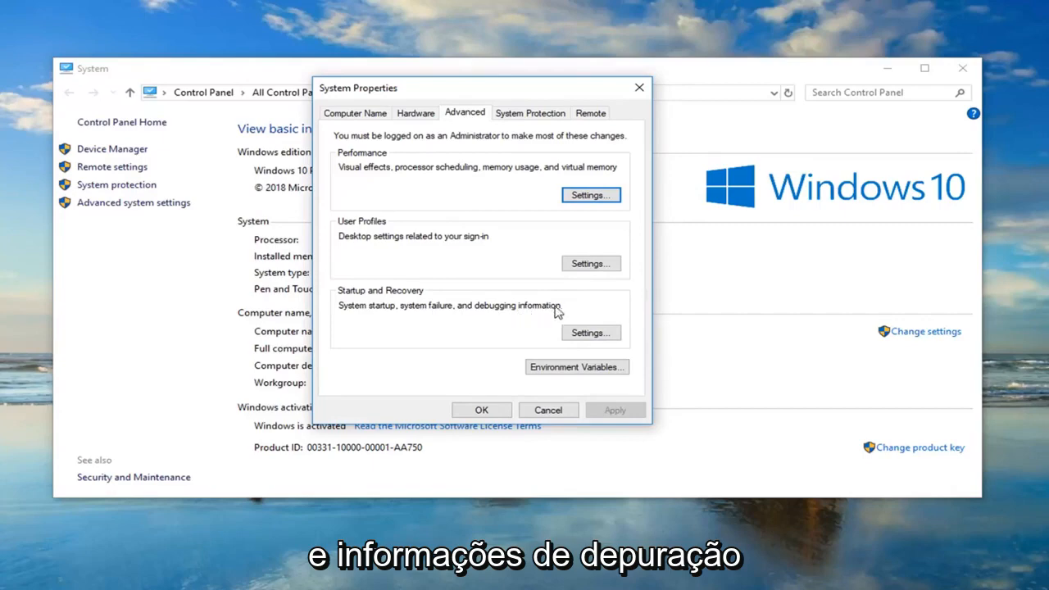
- Uncheck Automatically restart in Startup and Recovery, confirm, and close System Properties
left_click(590, 332)
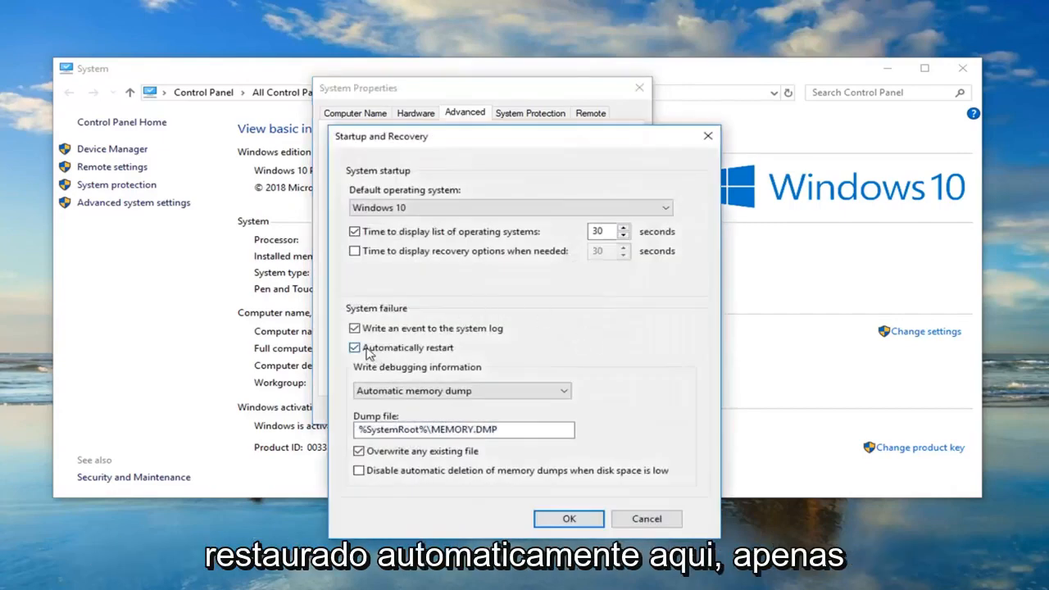
left_click(354, 348)
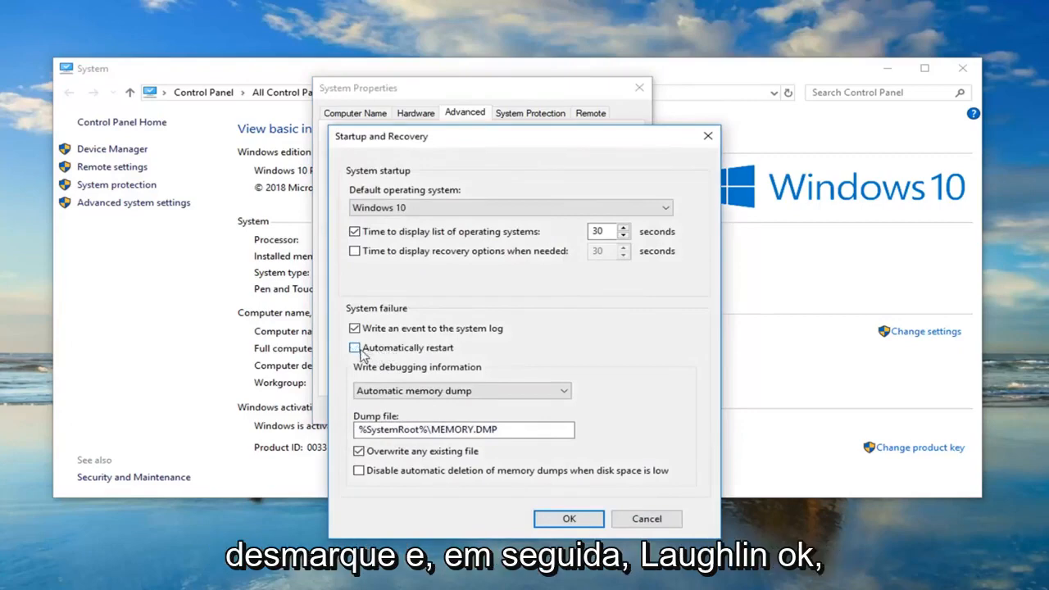
left_click(568, 517)
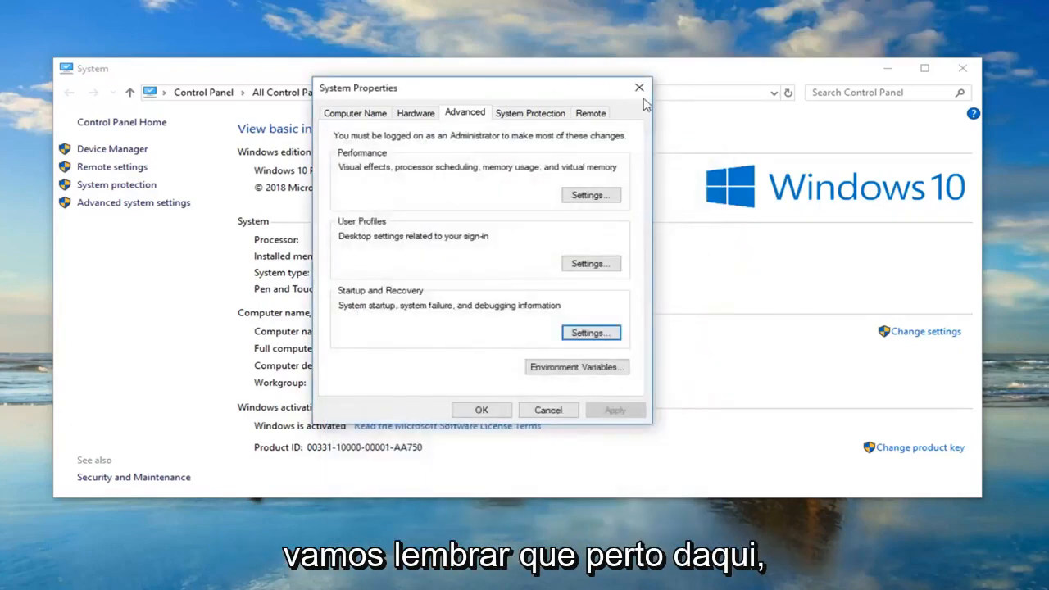
left_click(639, 88)
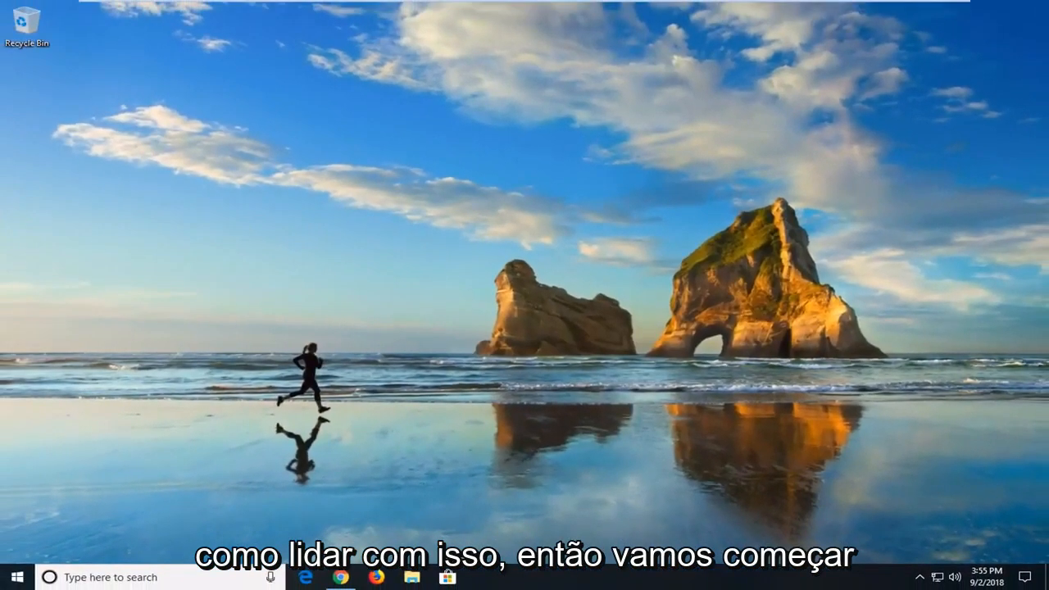
- Search the Start menu for 'device manager' and launch Device Manager
left_click(12, 577)
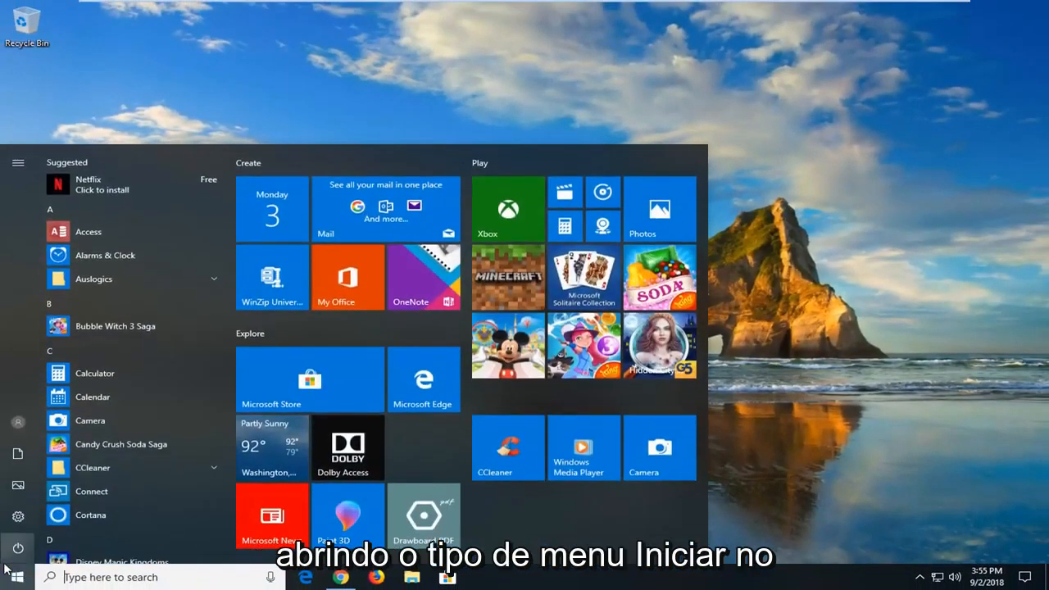
type("device manager")
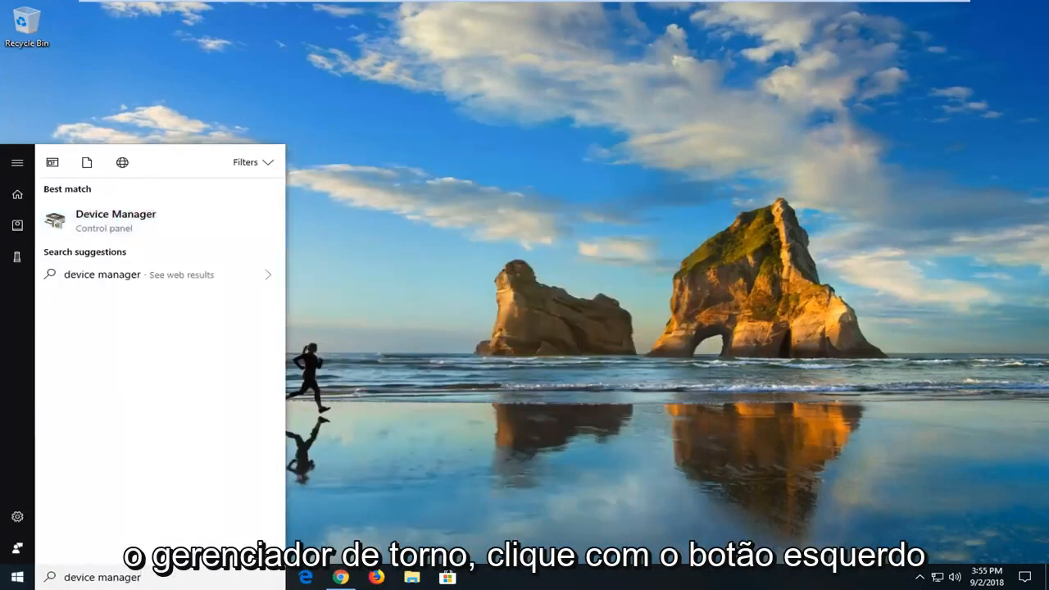
left_click(116, 220)
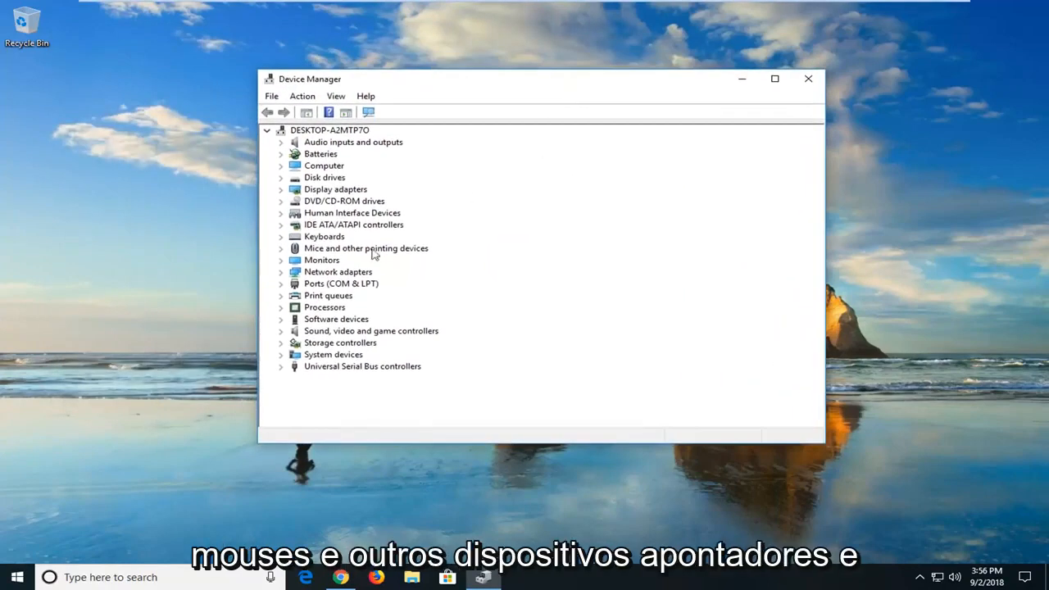
- Expand Mice and other pointing devices and right-click the first VMware Pointing Device
left_click(281, 247)
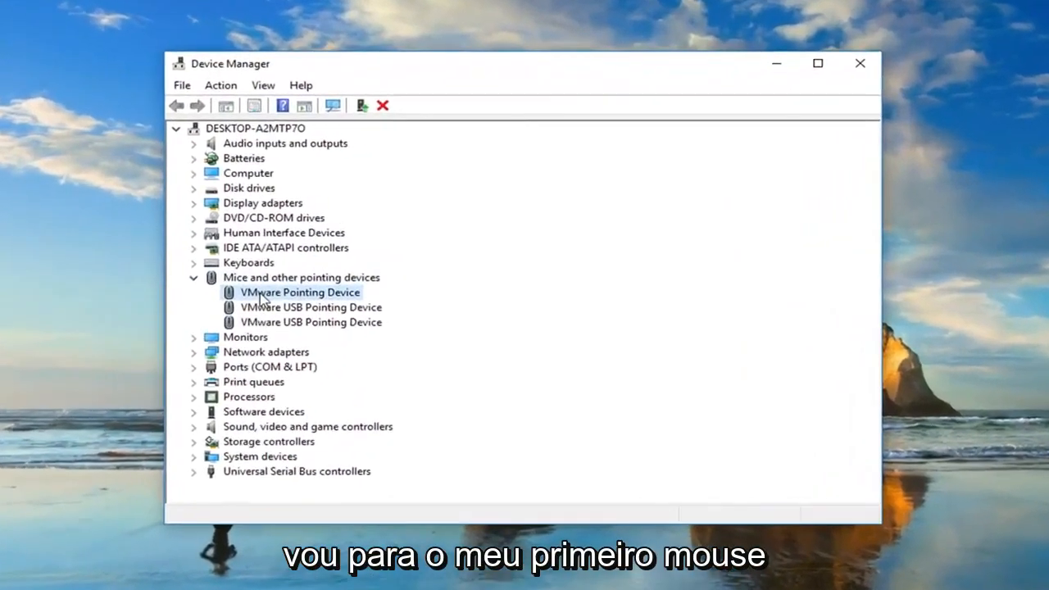
right_click(300, 293)
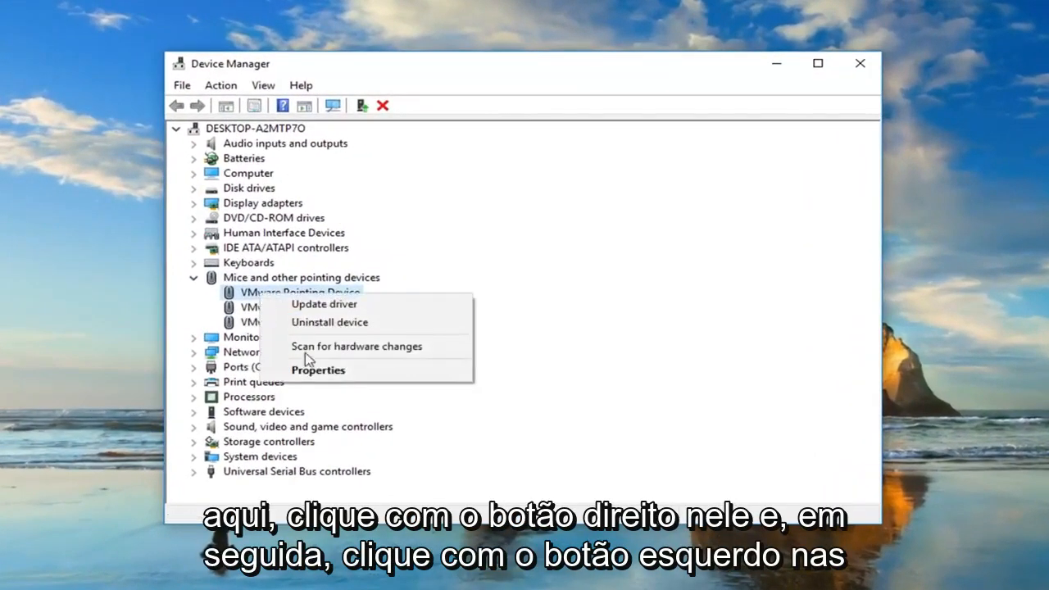
mouse_move(318, 369)
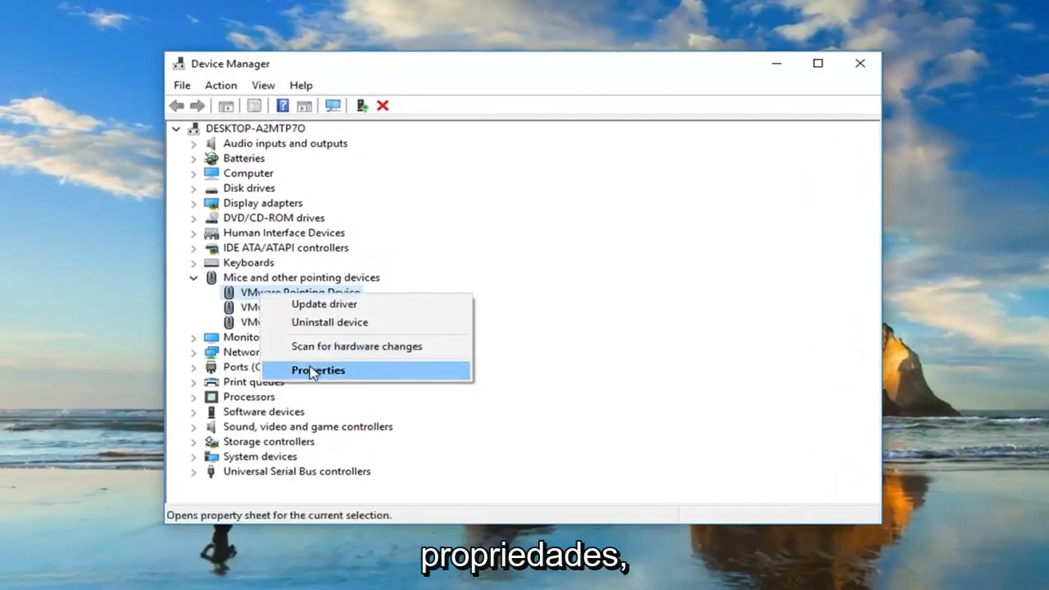
left_click(318, 370)
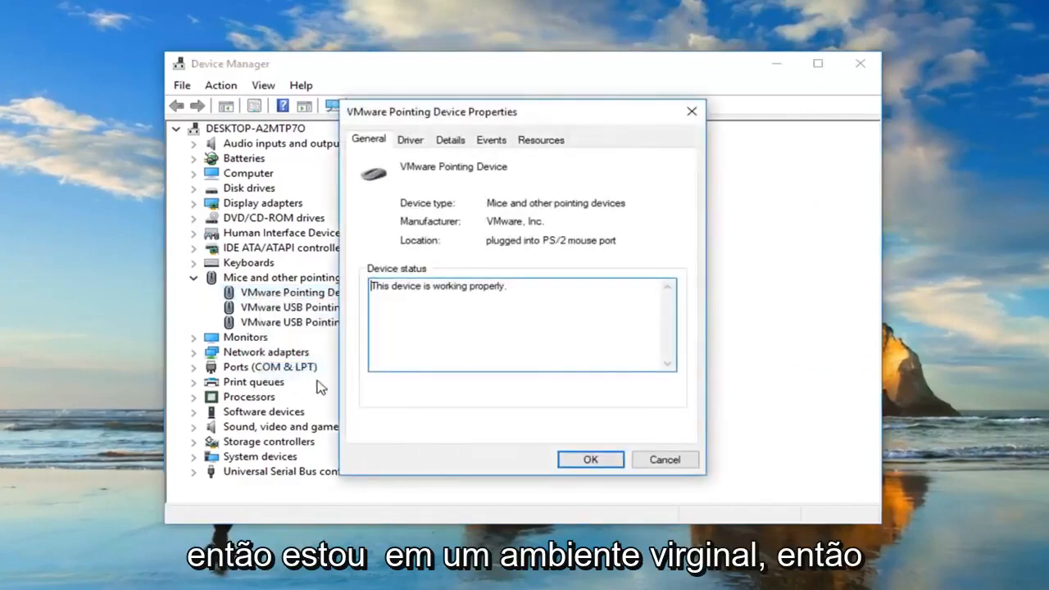
mouse_move(435, 131)
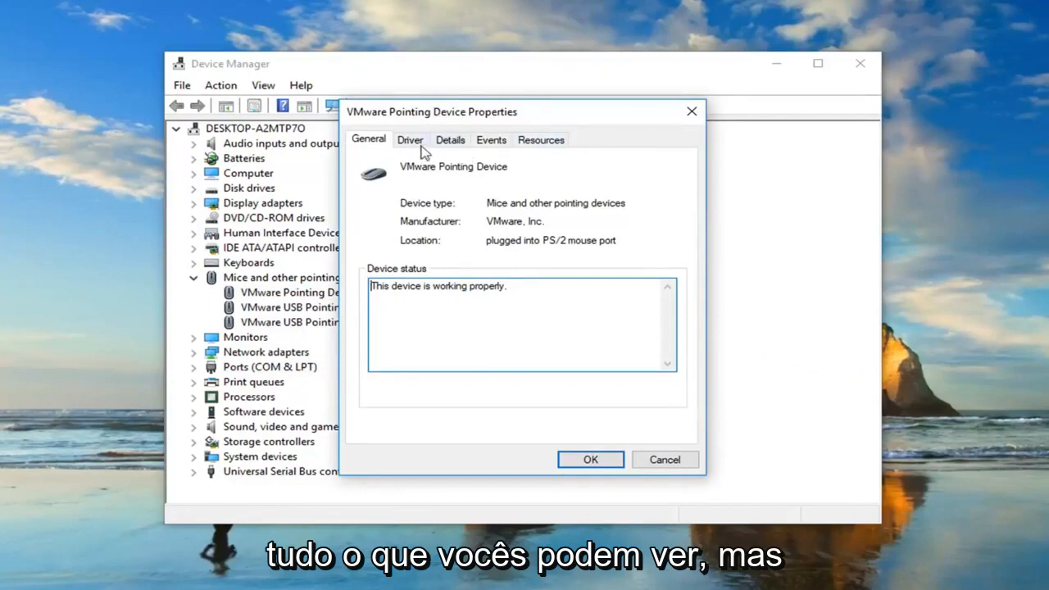
mouse_move(654, 159)
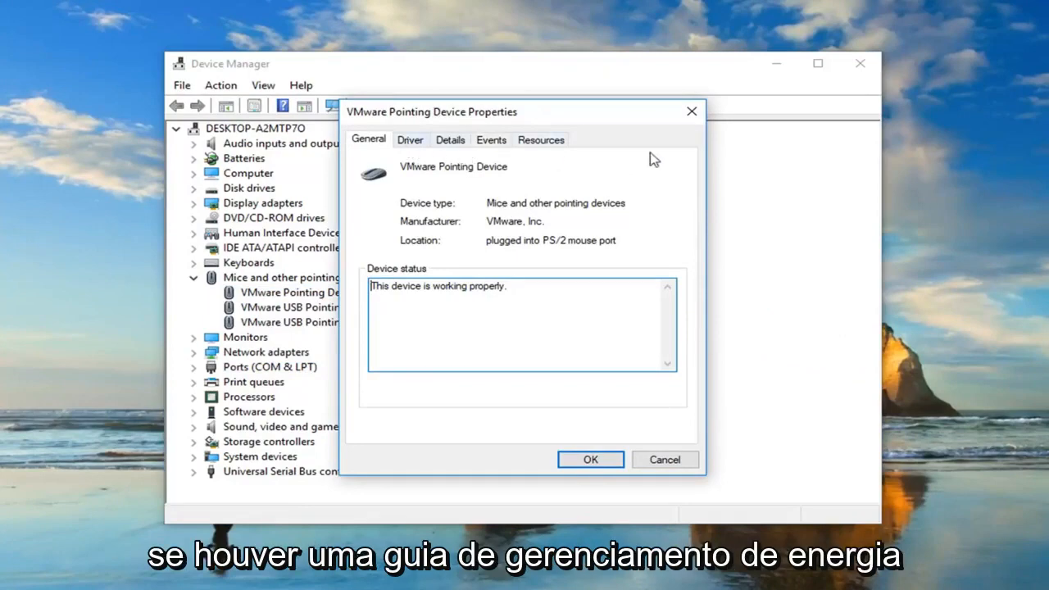
left_click(541, 139)
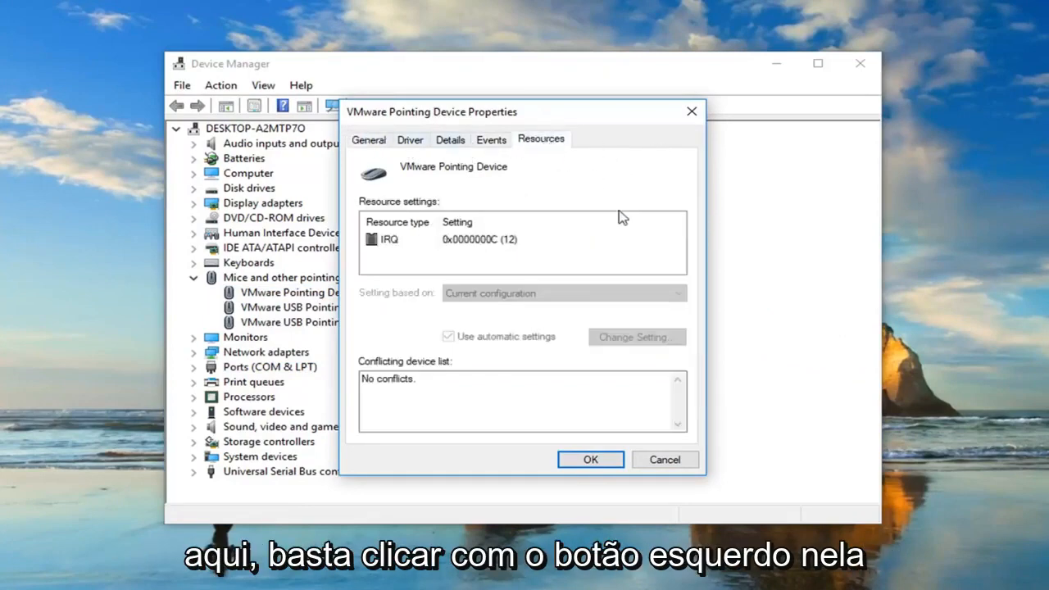
mouse_move(590, 210)
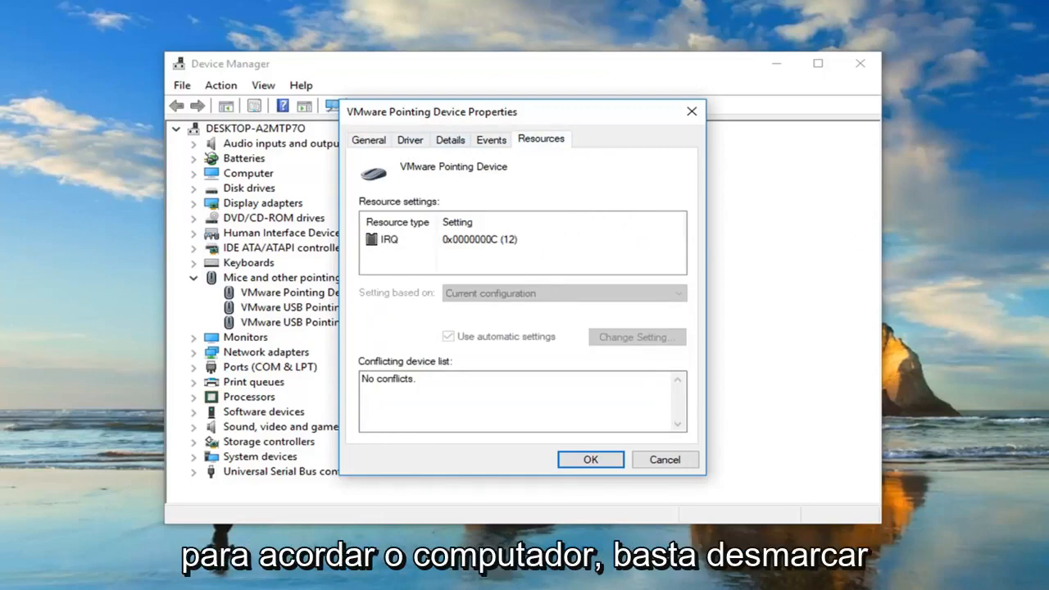
left_click(590, 459)
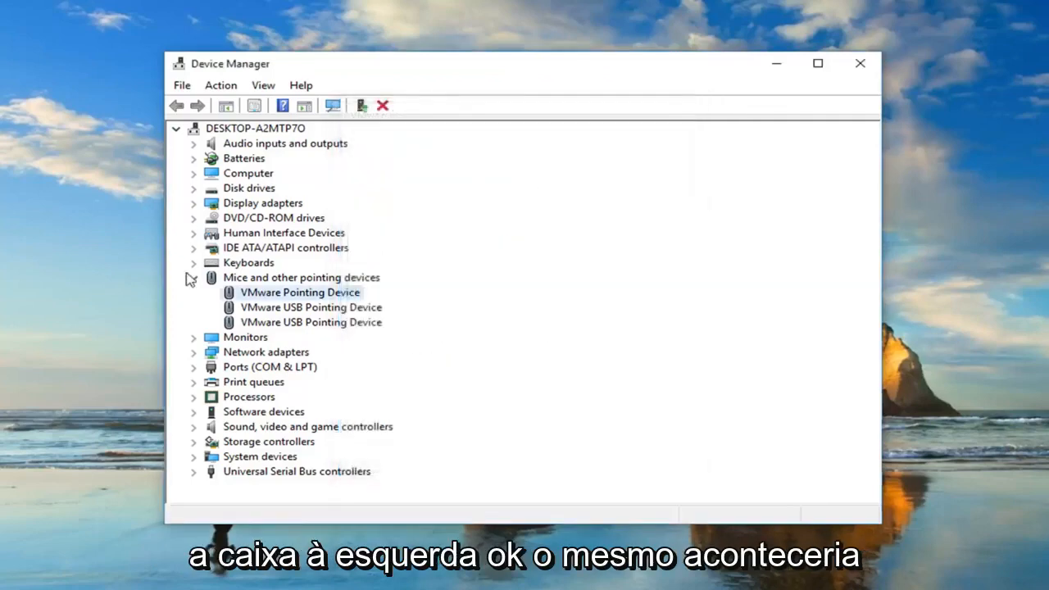
- Double-click Standard PS/2 Keyboard to open its Properties dialog
double_click(248, 262)
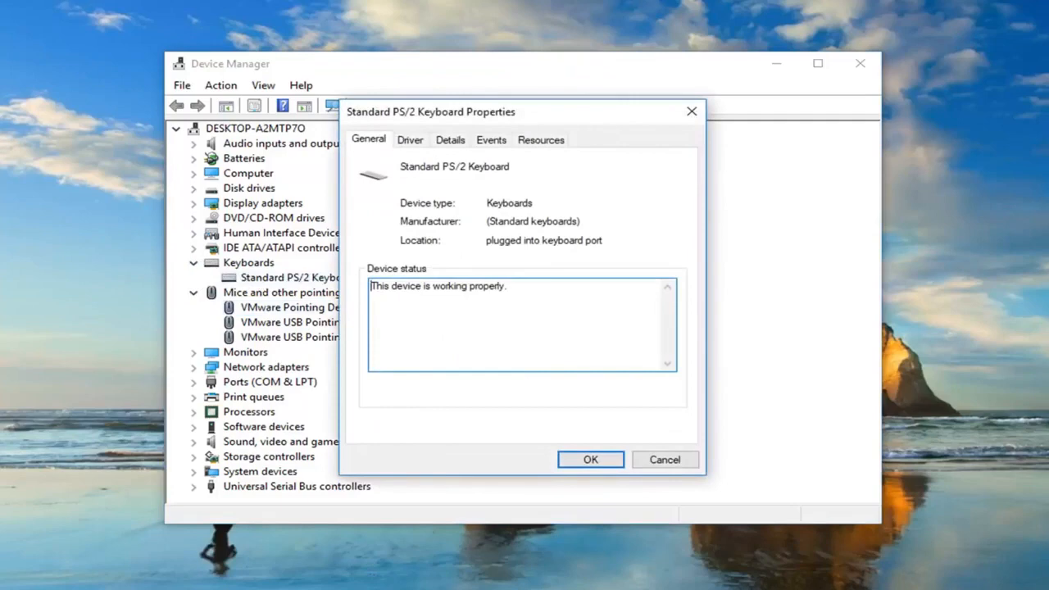
mouse_move(502, 158)
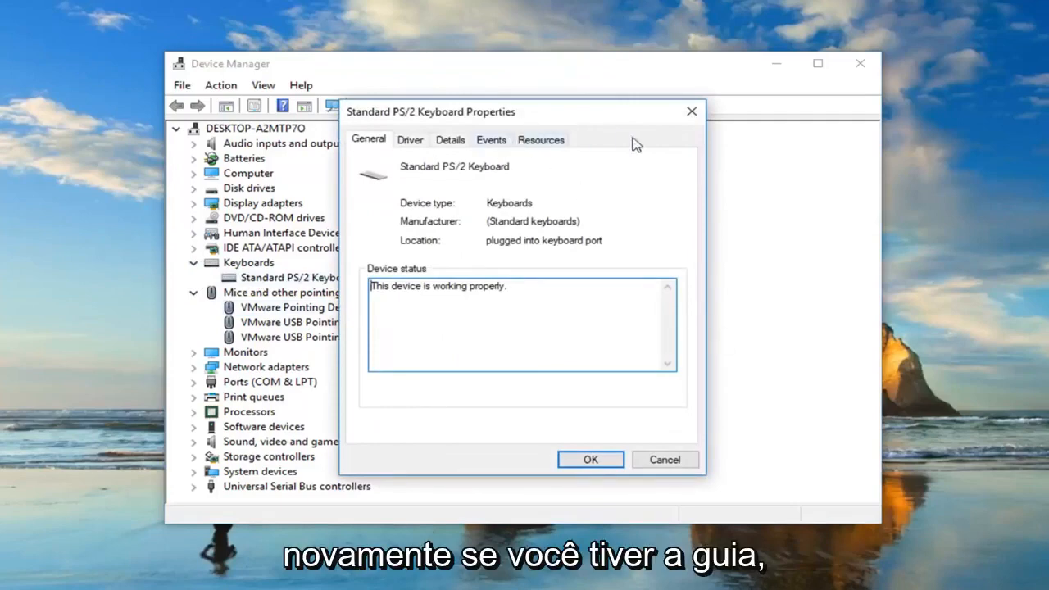
mouse_move(614, 192)
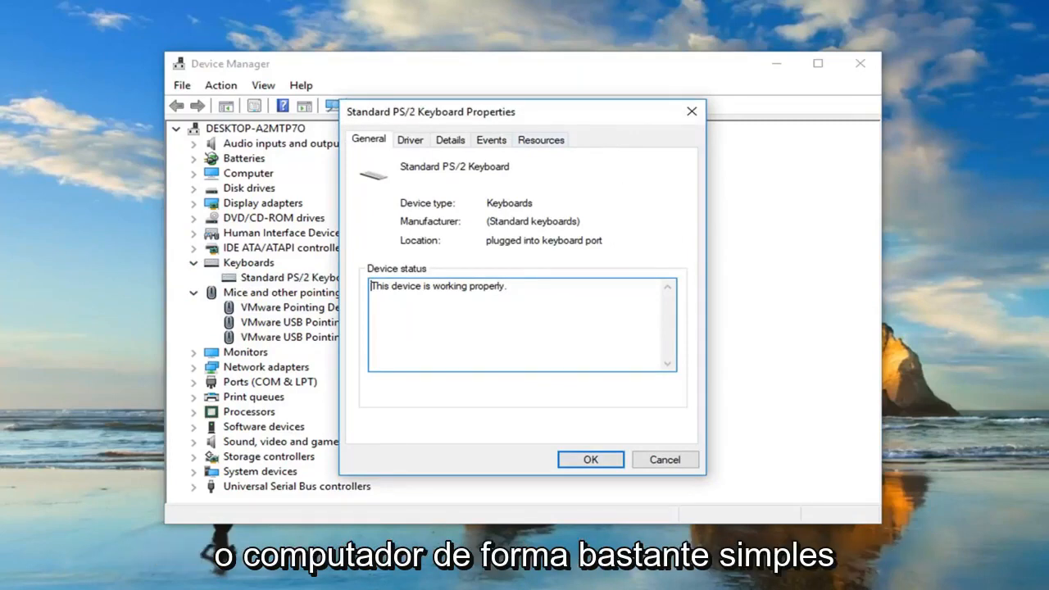
mouse_move(709, 122)
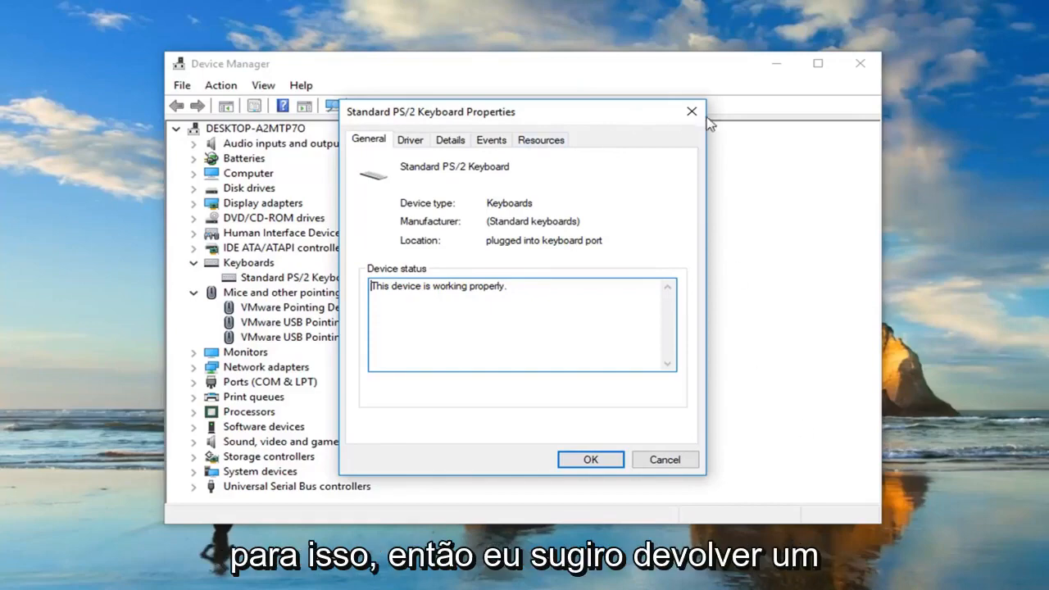